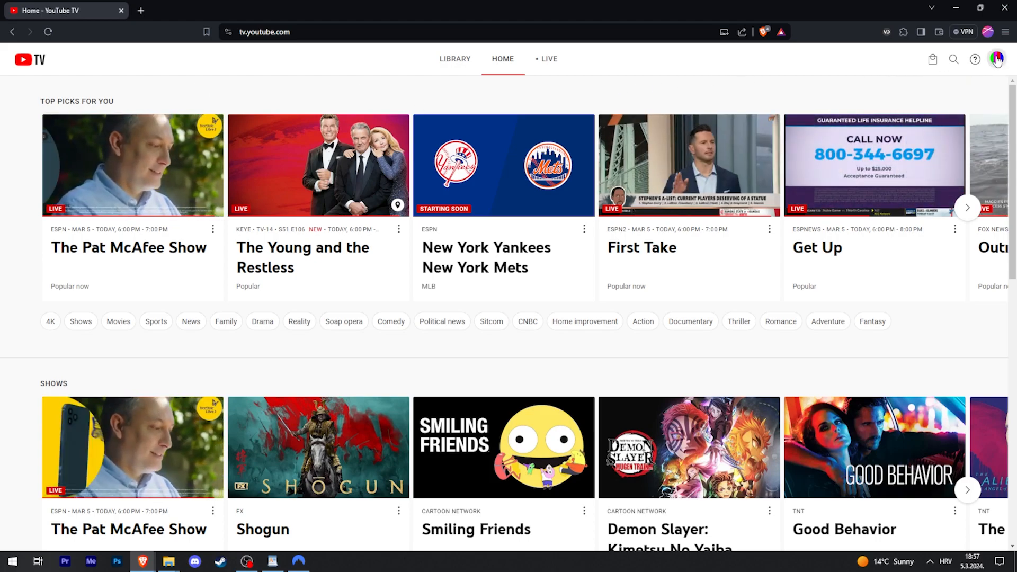
Open YouTube TV Settings from the profile avatar menu to reach Membership
left_click(998, 59)
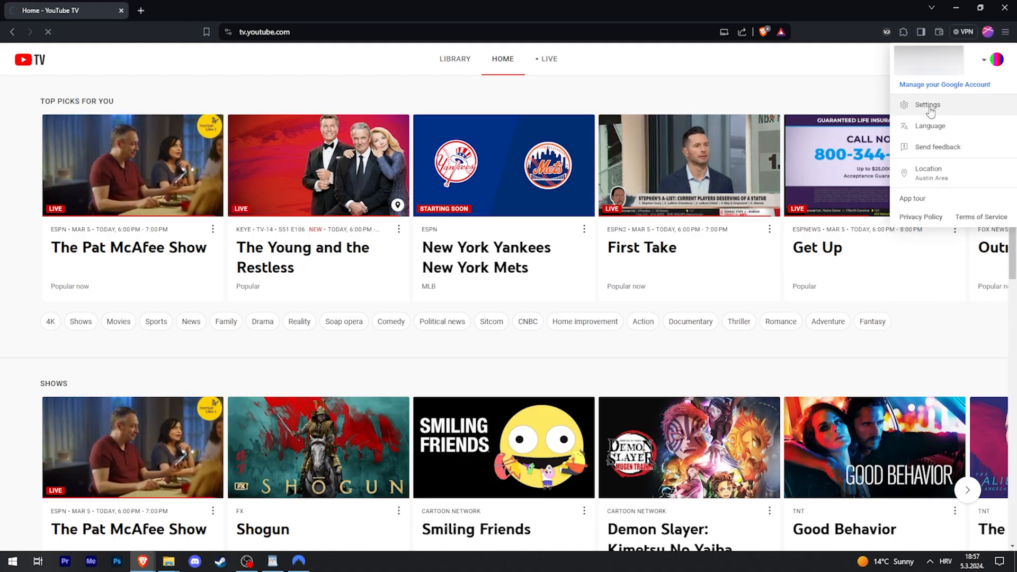
left_click(928, 104)
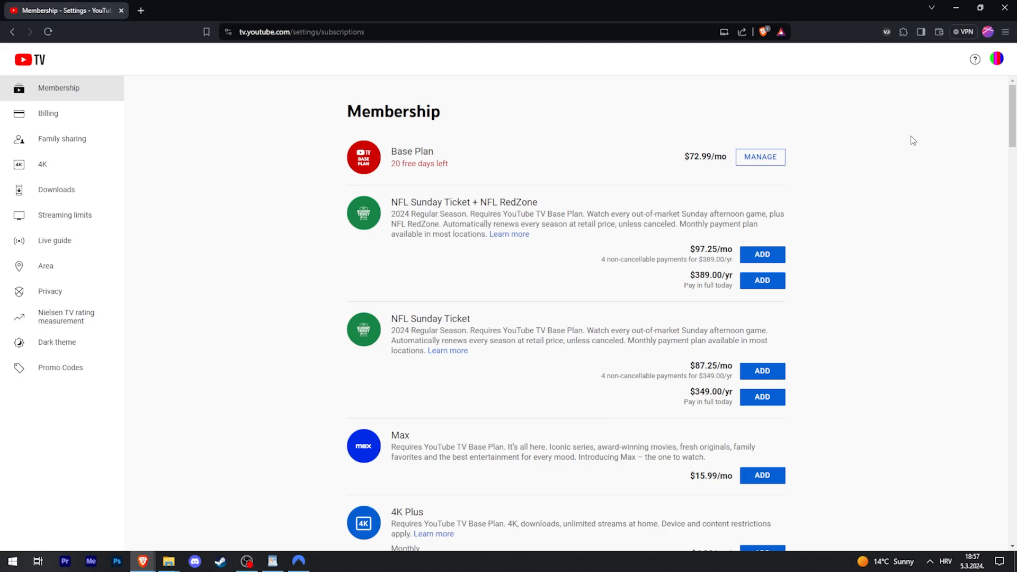
mouse_move(404, 200)
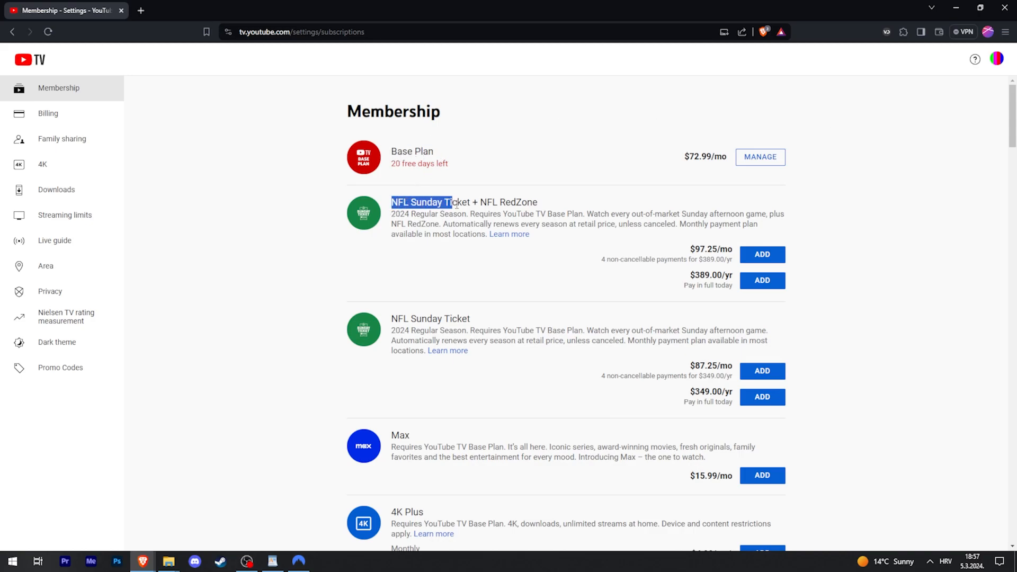
Compare plan prices and add the NFL Sunday Ticket monthly plan at $87.25/mo
left_click(509, 201)
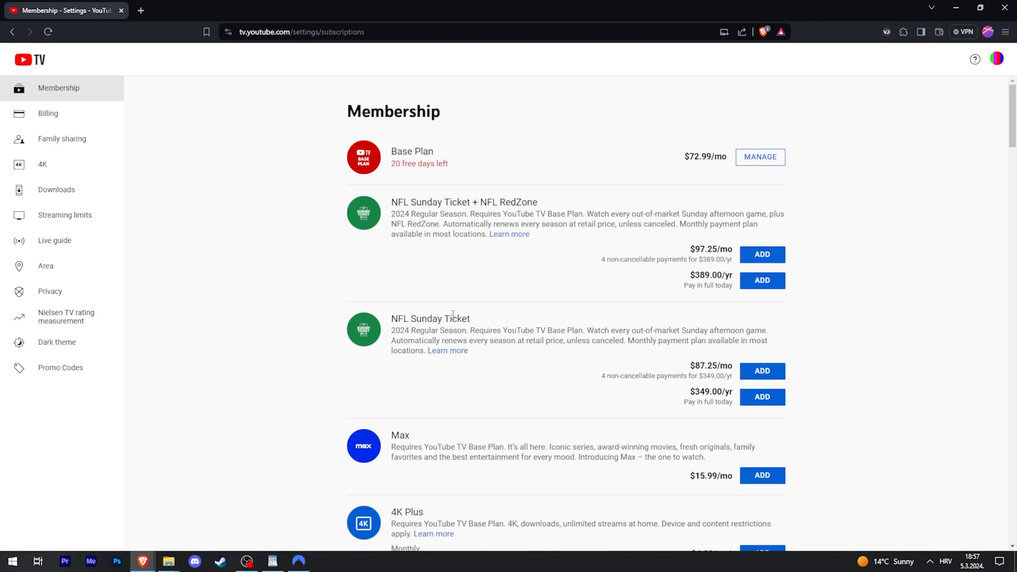
mouse_move(478, 232)
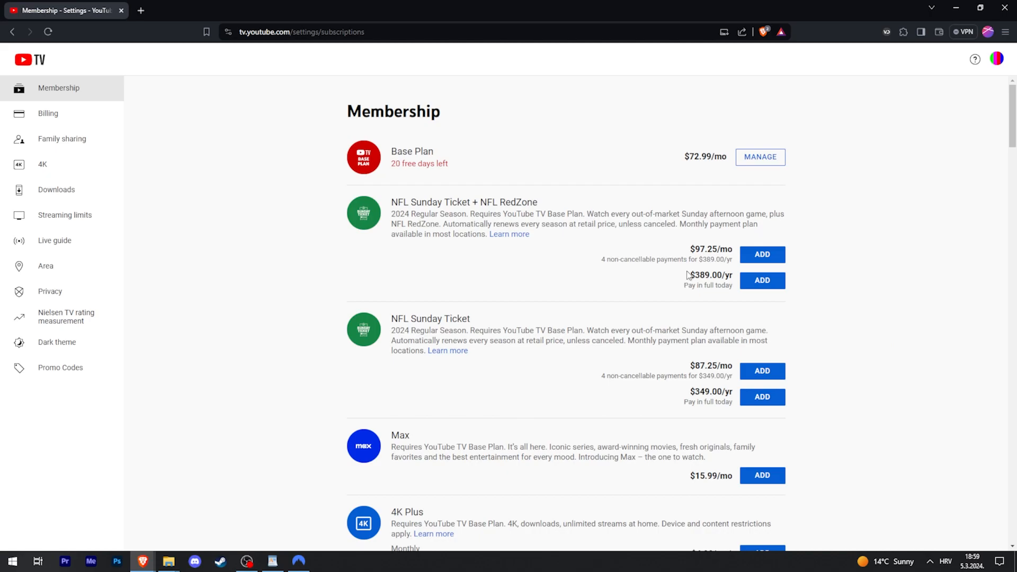
left_click_drag(690, 249, 723, 260)
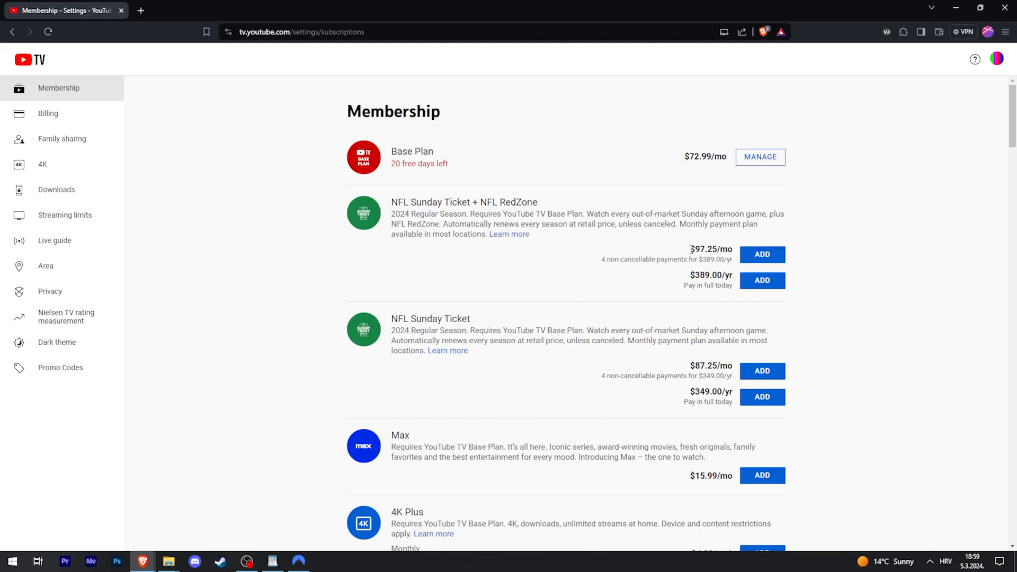
mouse_move(692, 252)
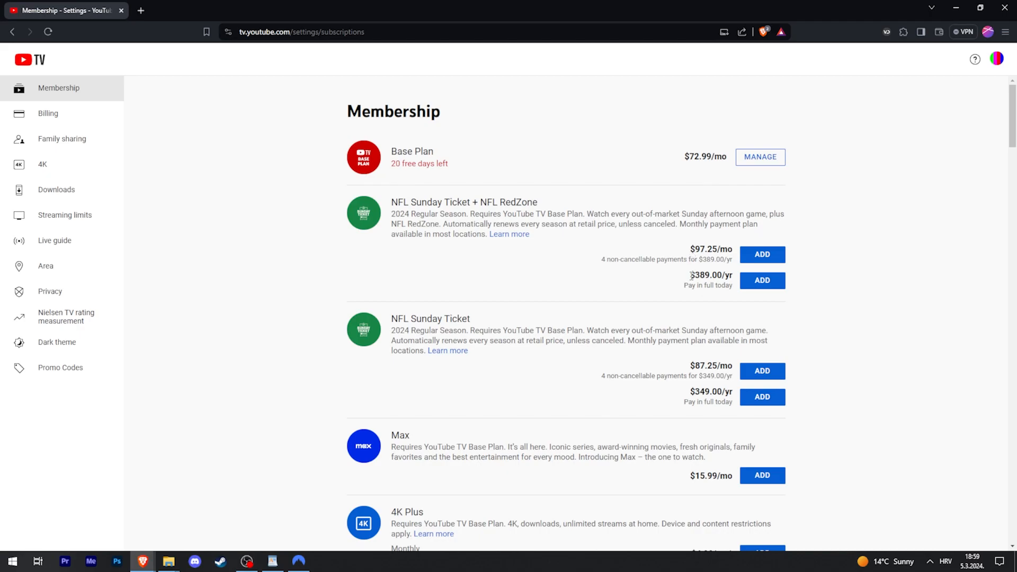
mouse_move(887, 306)
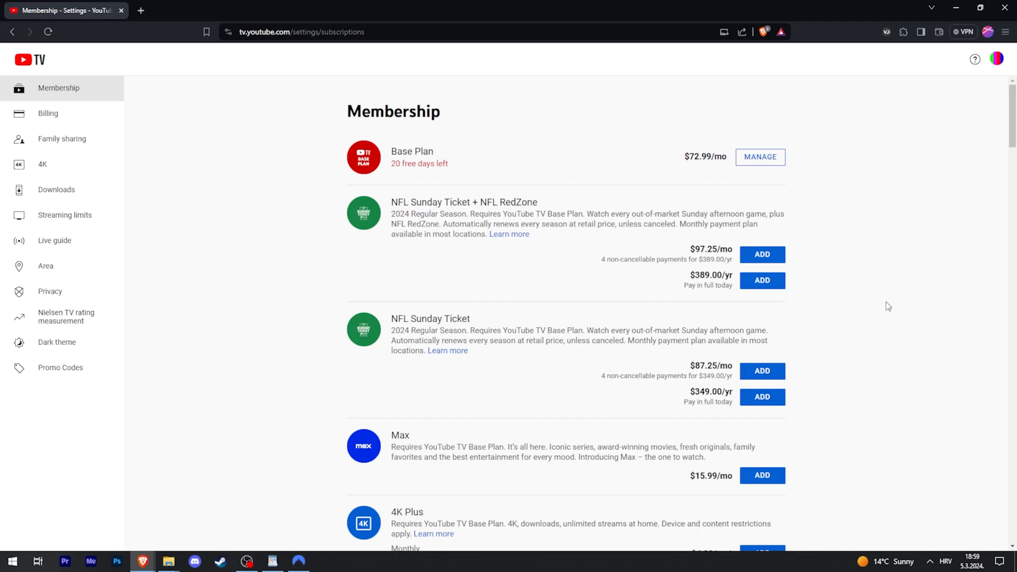
mouse_move(876, 355)
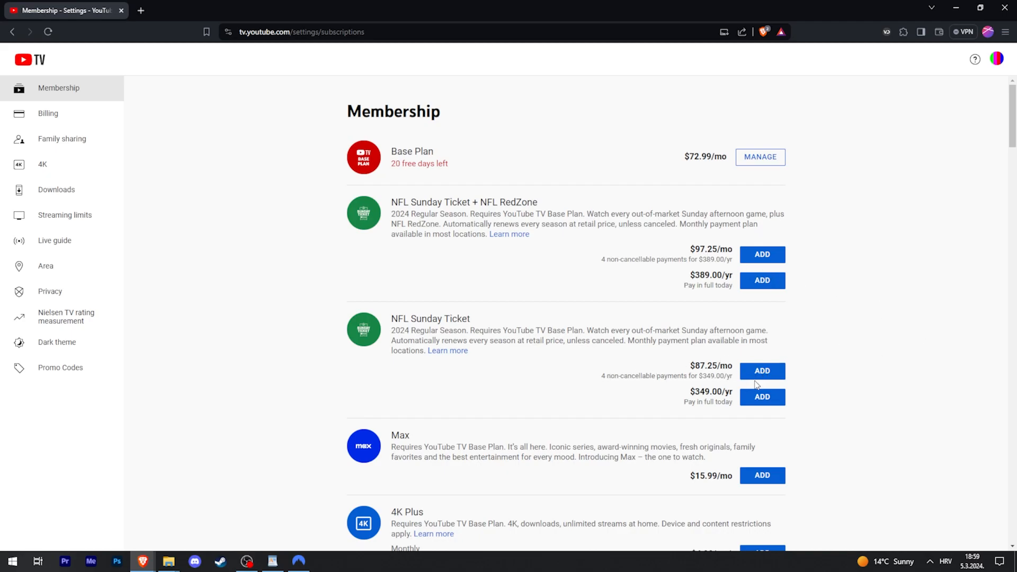
mouse_move(768, 390)
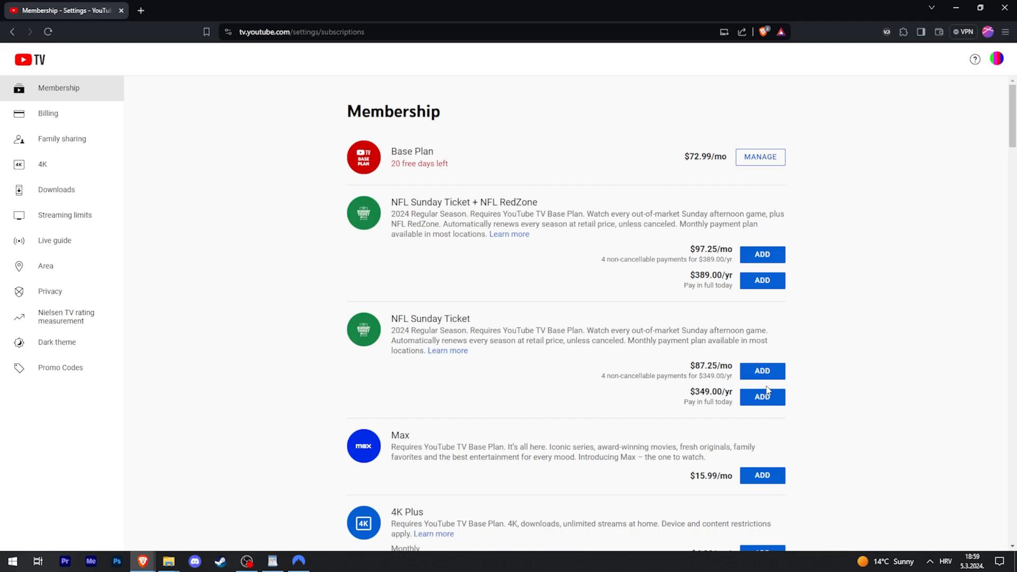
left_click(762, 371)
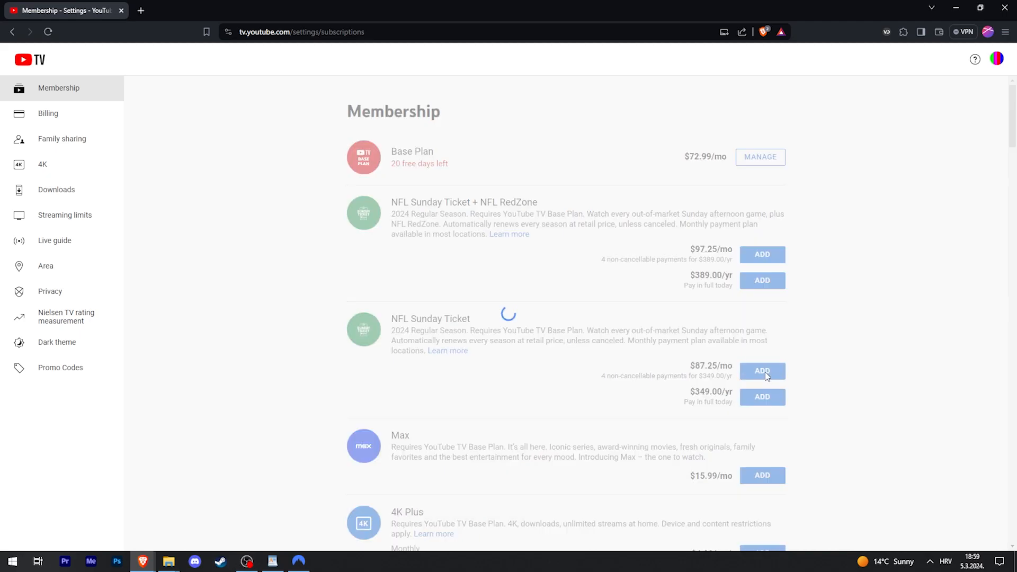
Review the order summary: 4 payments of $87.25/mo, $94.44 due today
left_click(762, 371)
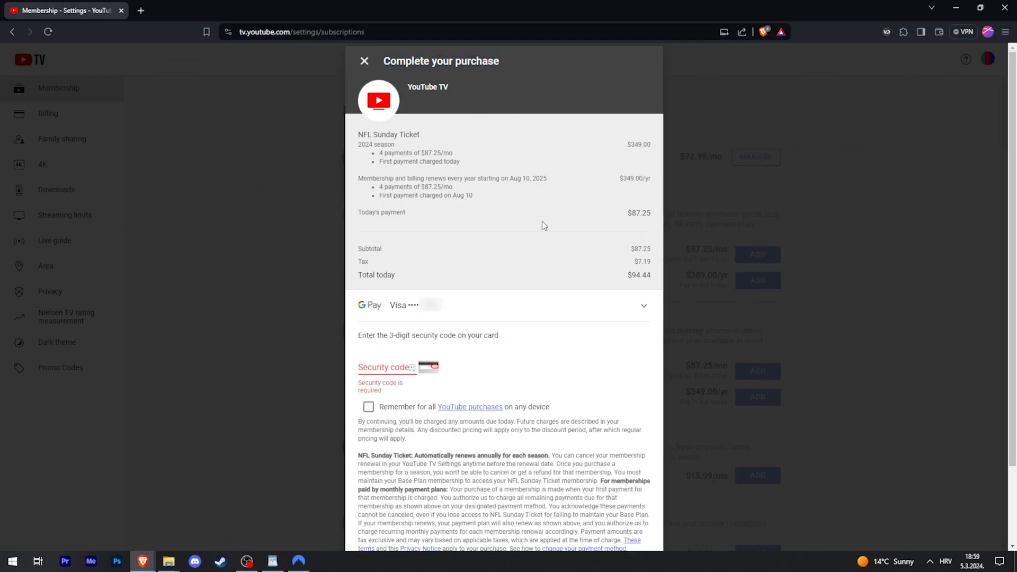
mouse_move(494, 316)
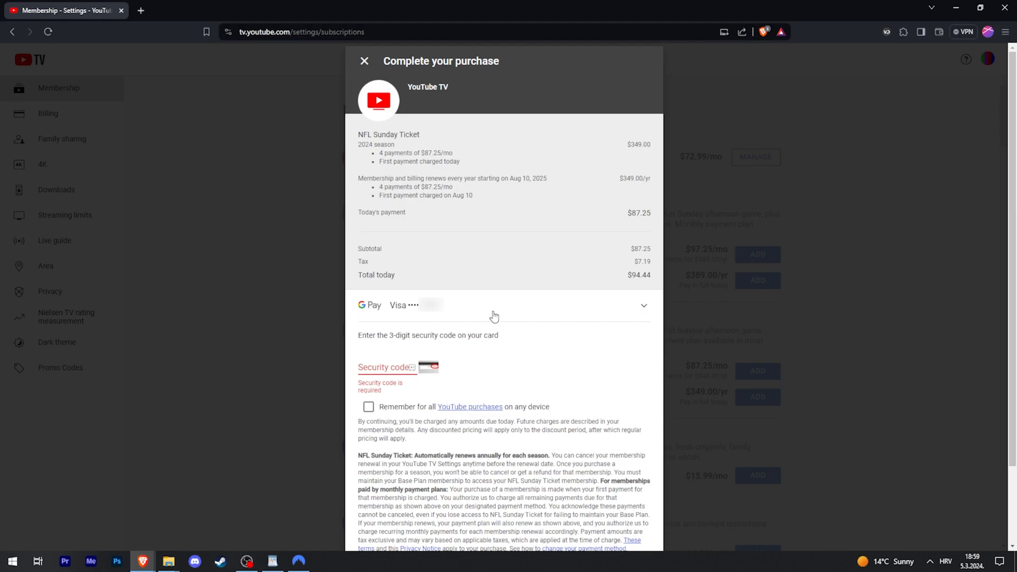
scroll("down", 3)
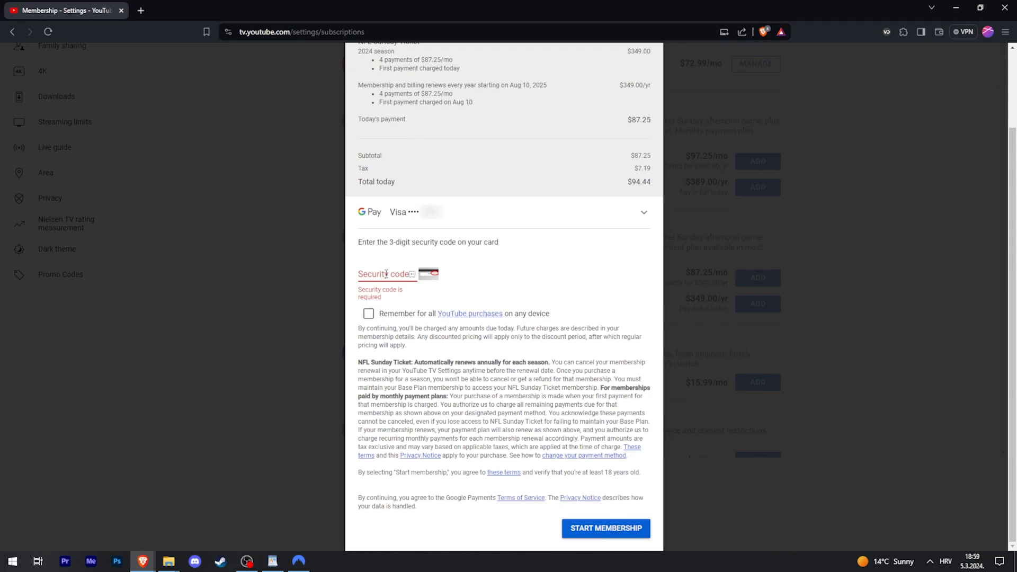
Select the empty Security code field without pressing Start Membership
left_click(385, 274)
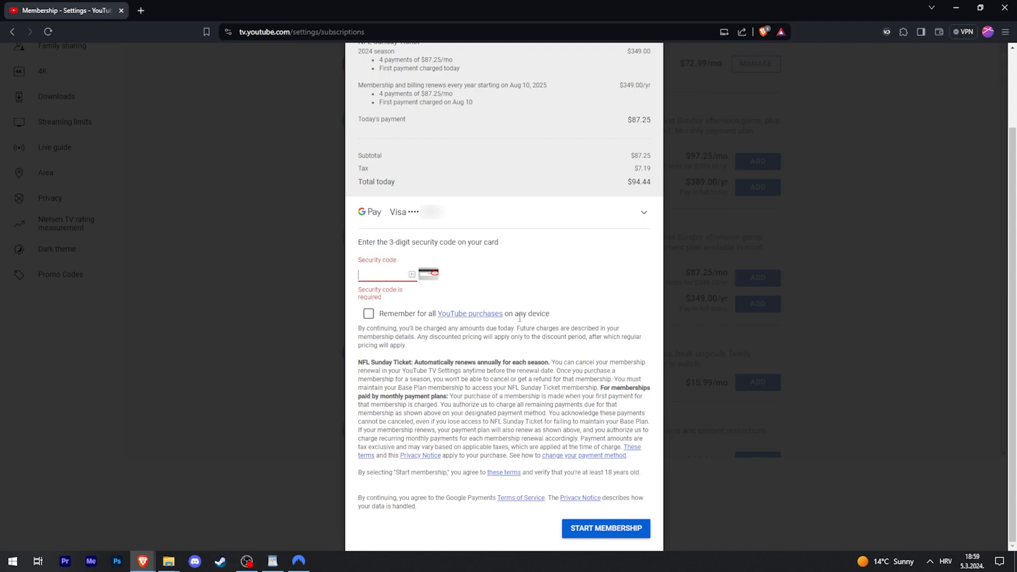
mouse_move(680, 518)
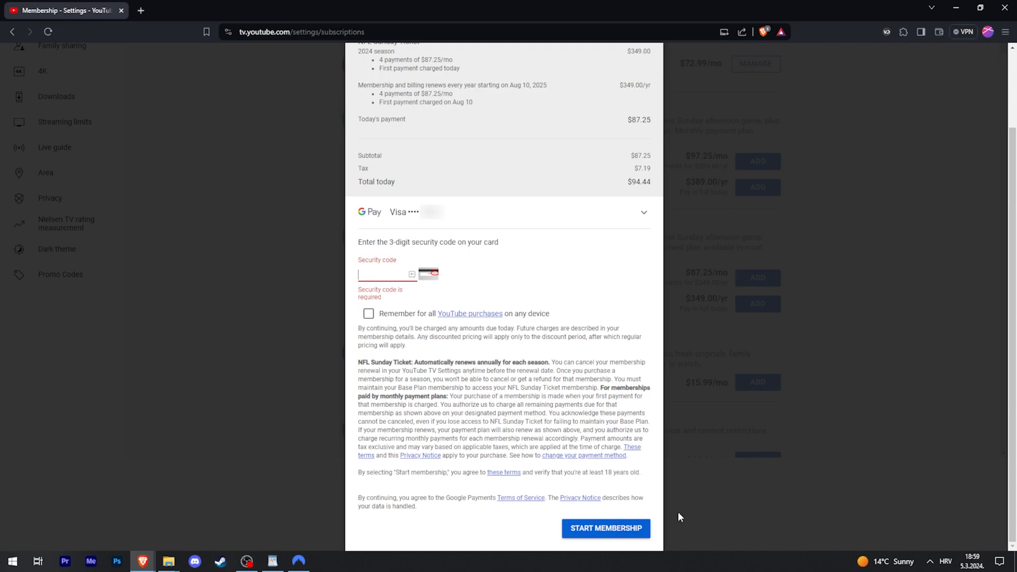
mouse_move(871, 344)
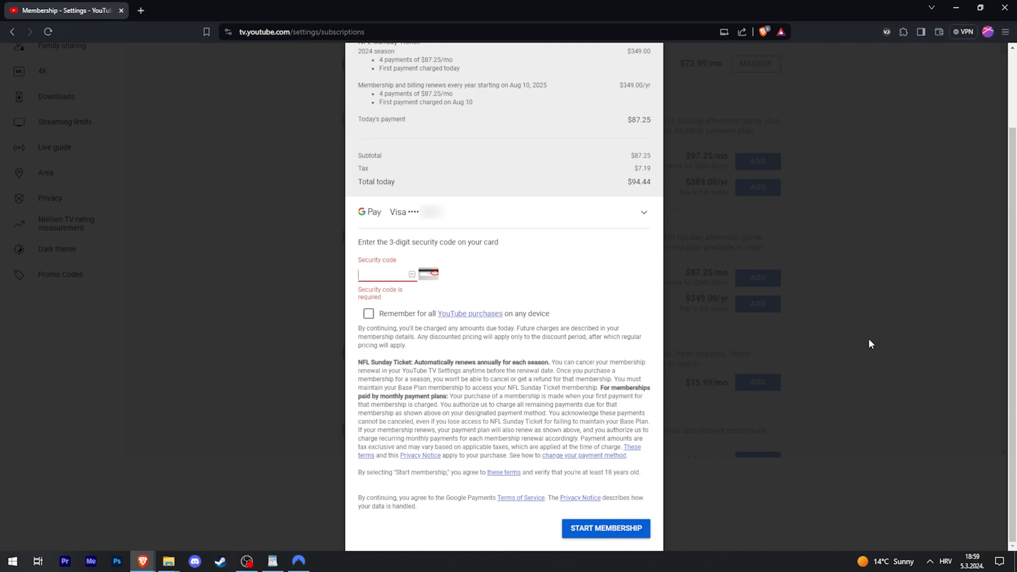
mouse_move(856, 337)
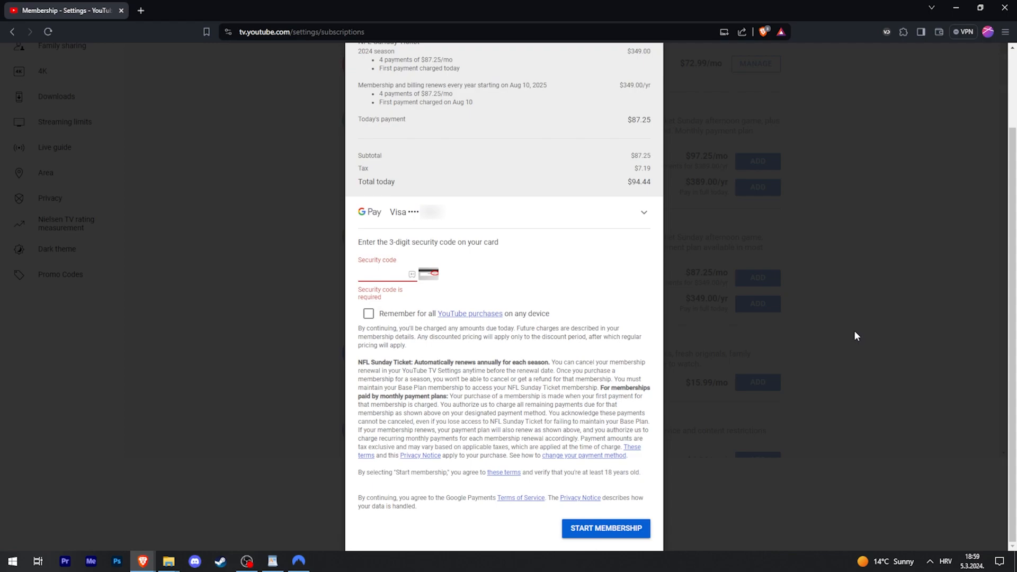
mouse_move(862, 332)
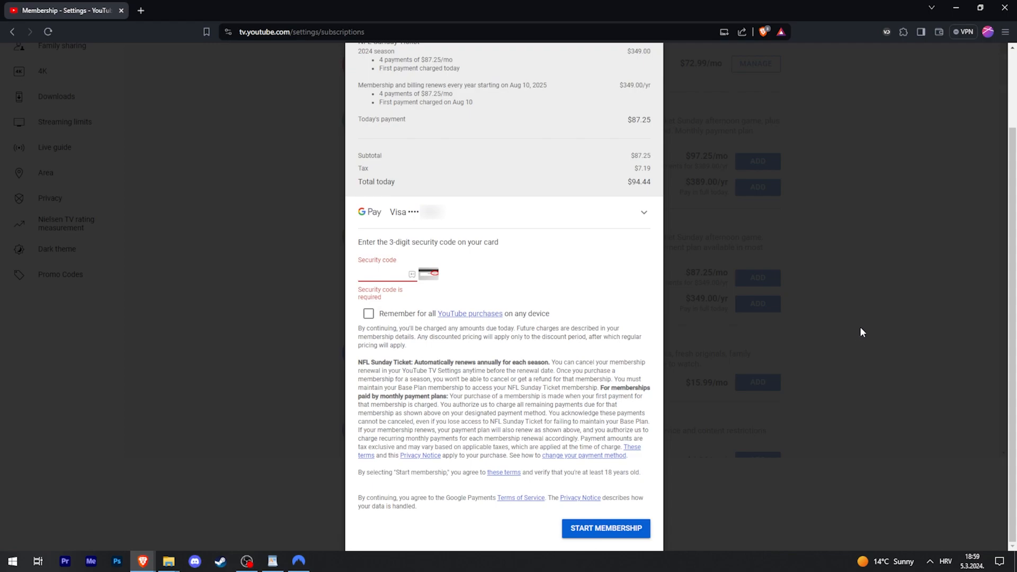